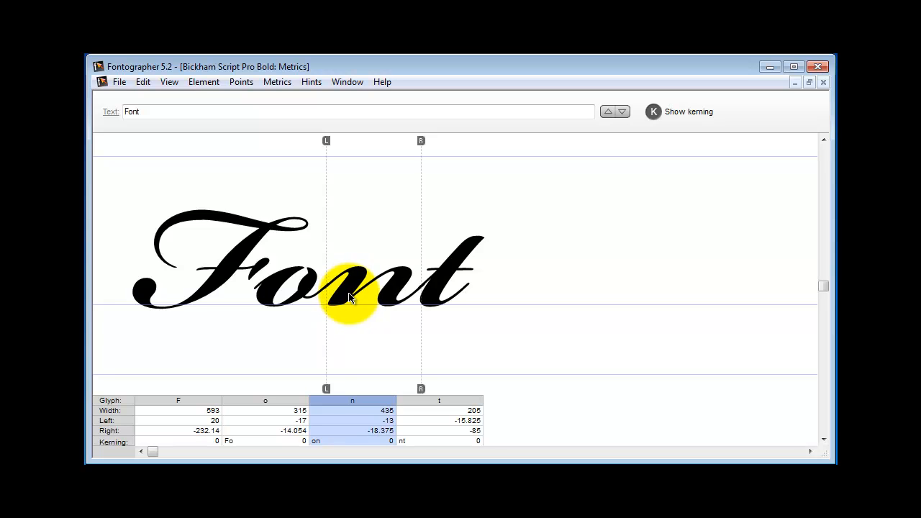
Select the n in the Font sample and nudge it left to sidebearings -33 and 1.625.
left_click(351, 301)
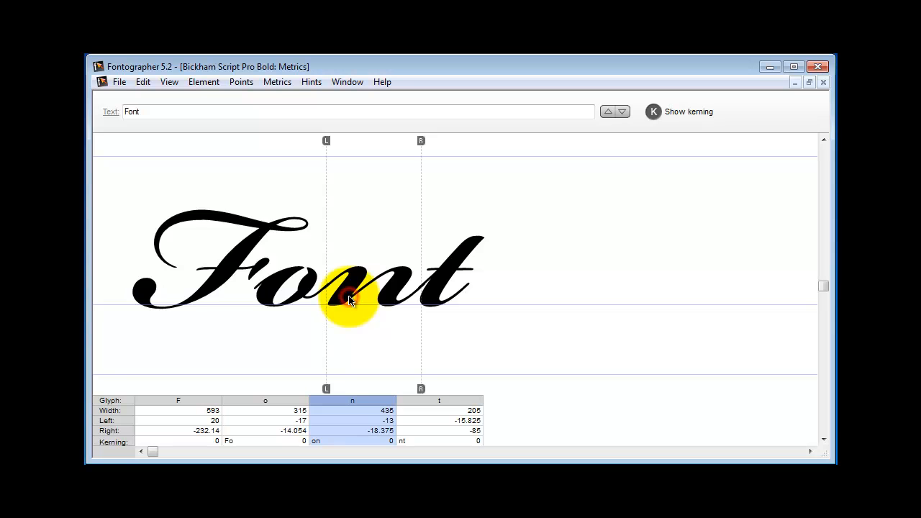
left_click_drag(353, 298, 342, 298)
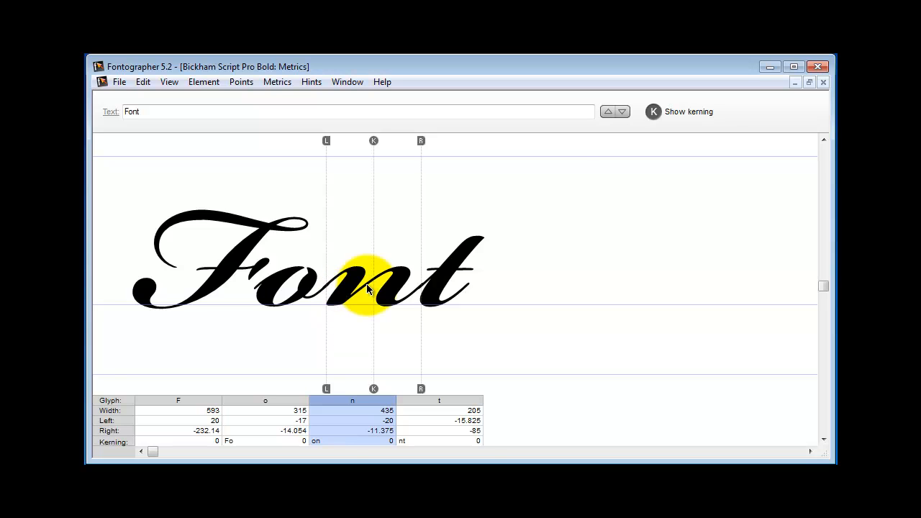
mouse_move(737, 98)
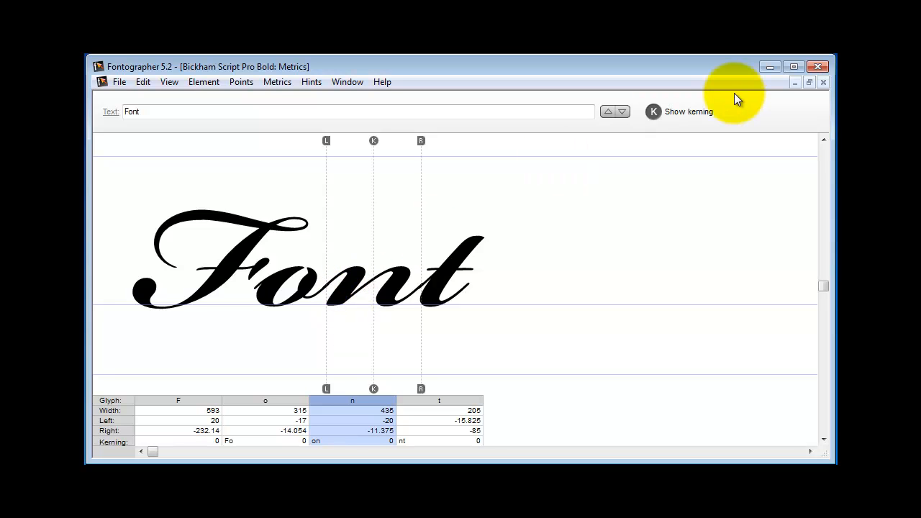
mouse_move(409, 300)
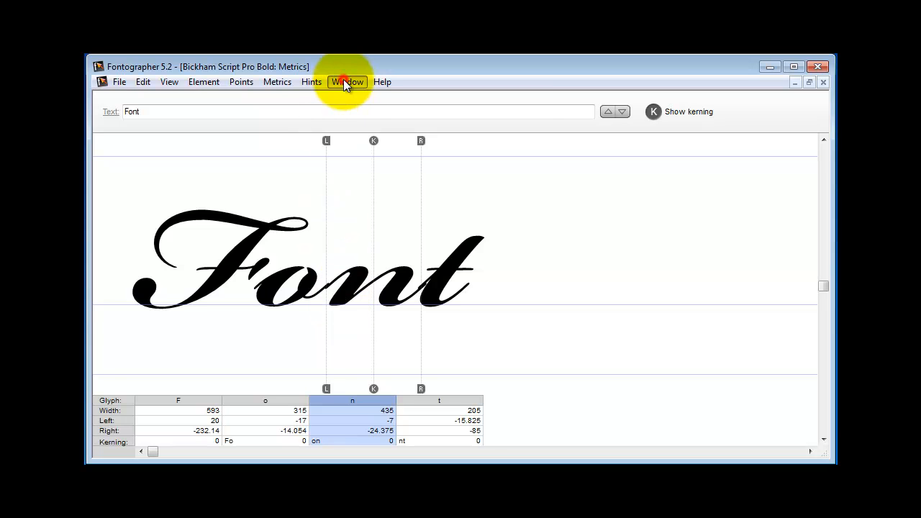
left_click(347, 80)
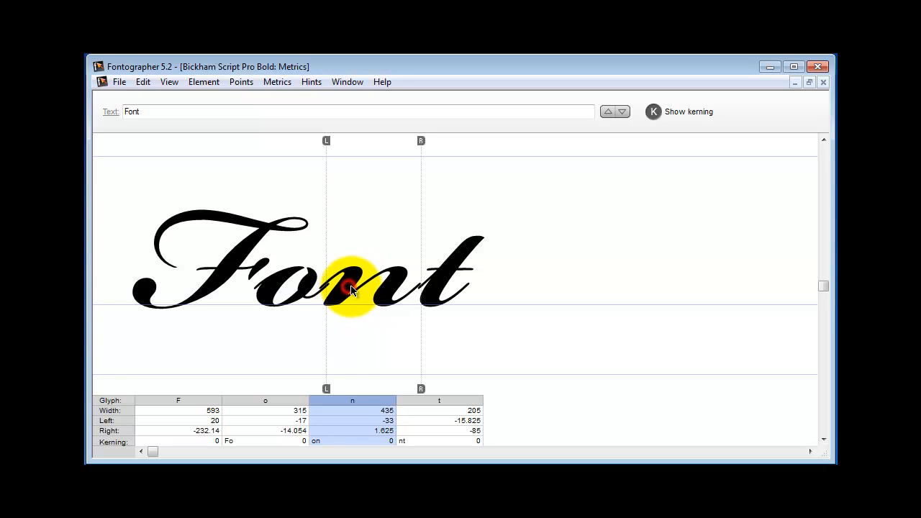
Adjust the n's width markers in the Font sample, reducing its advance width.
left_click_drag(346, 288, 357, 287)
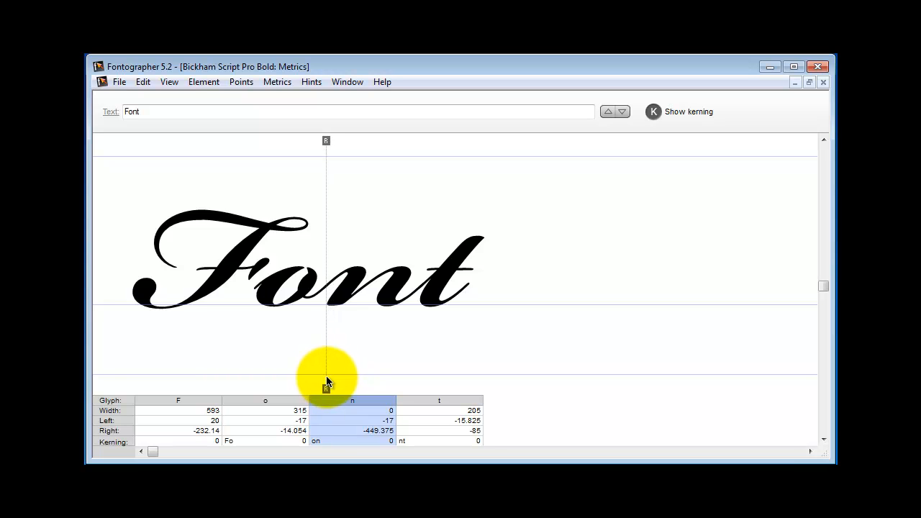
left_click_drag(325, 389, 333, 389)
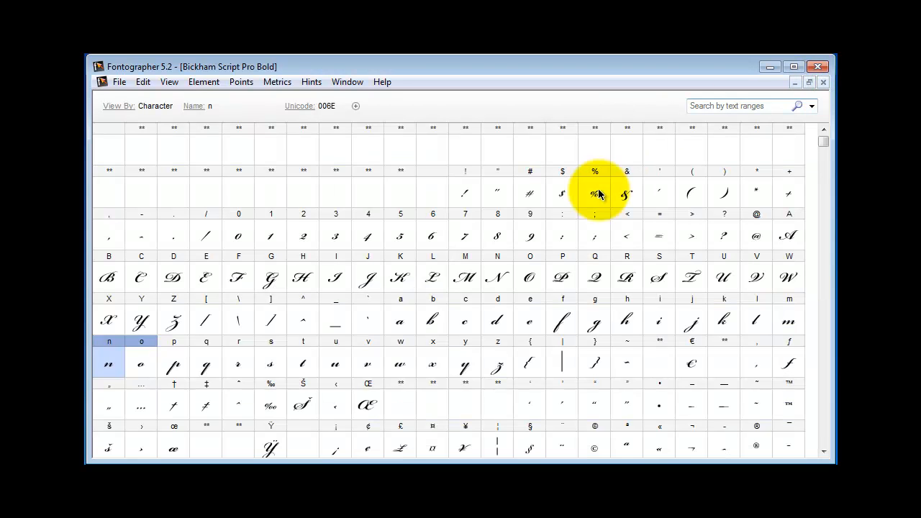
mouse_move(141, 363)
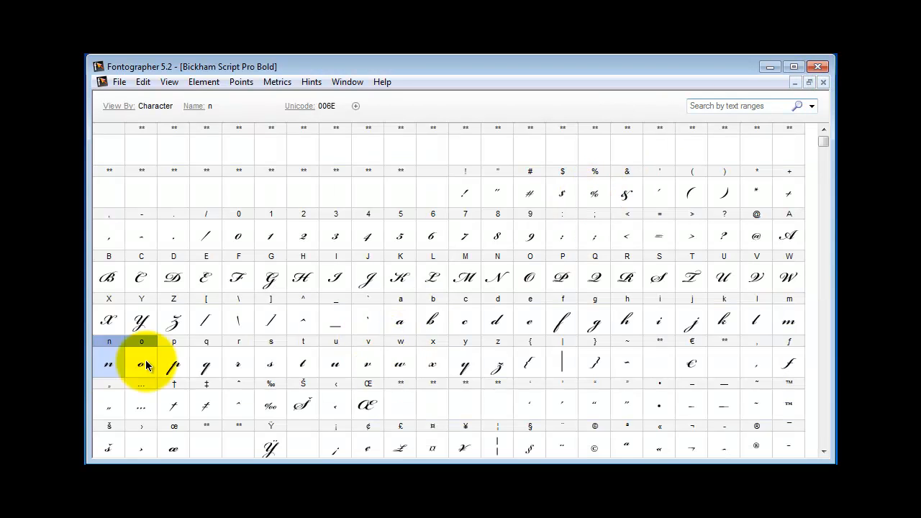
Open the n glyph's outline window from the character grid.
double_click(141, 363)
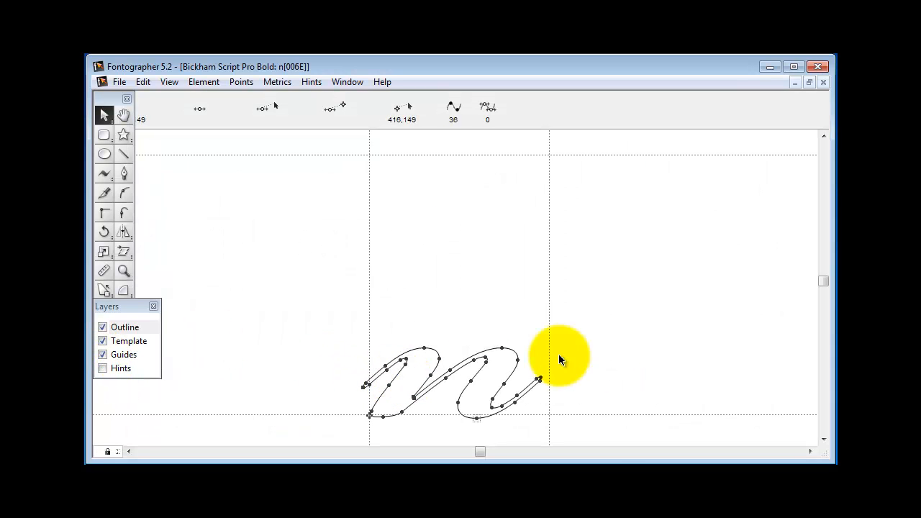
mouse_move(328, 387)
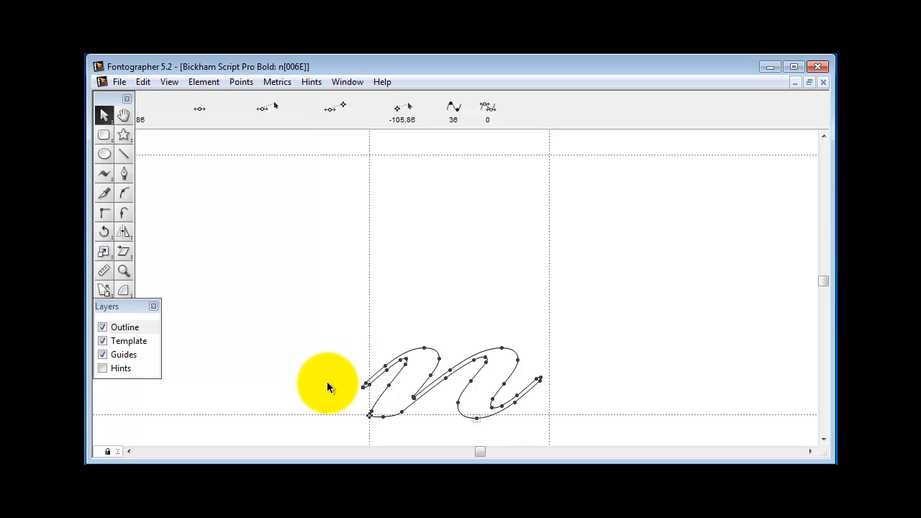
mouse_move(340, 337)
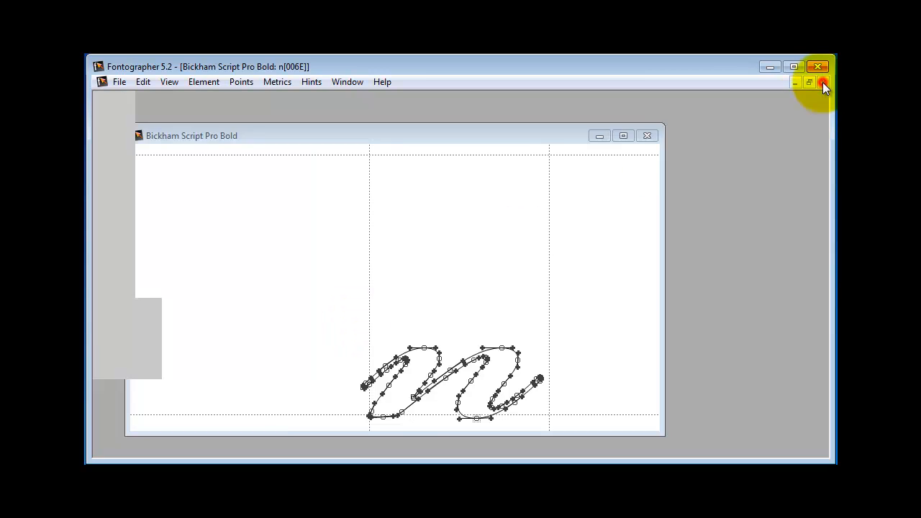
Close the n outline and open the o glyph's outline for editing.
left_click(646, 135)
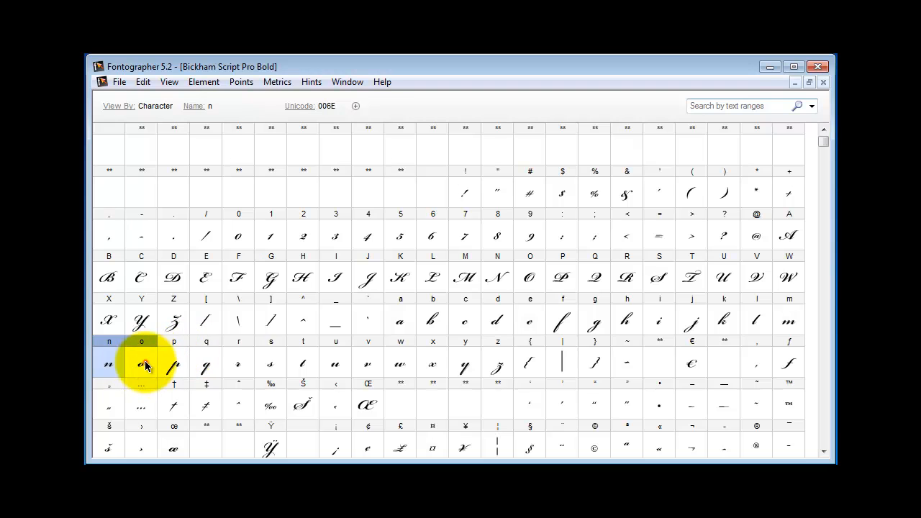
double_click(141, 363)
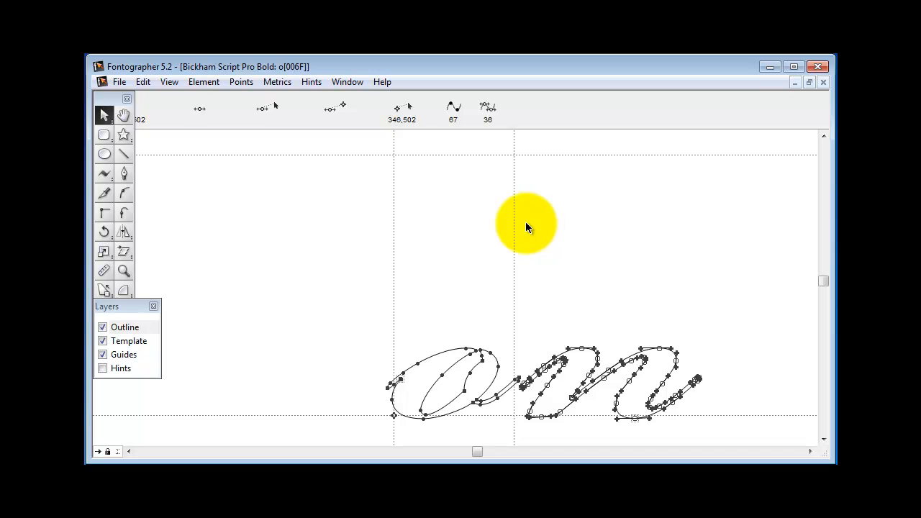
mouse_move(516, 222)
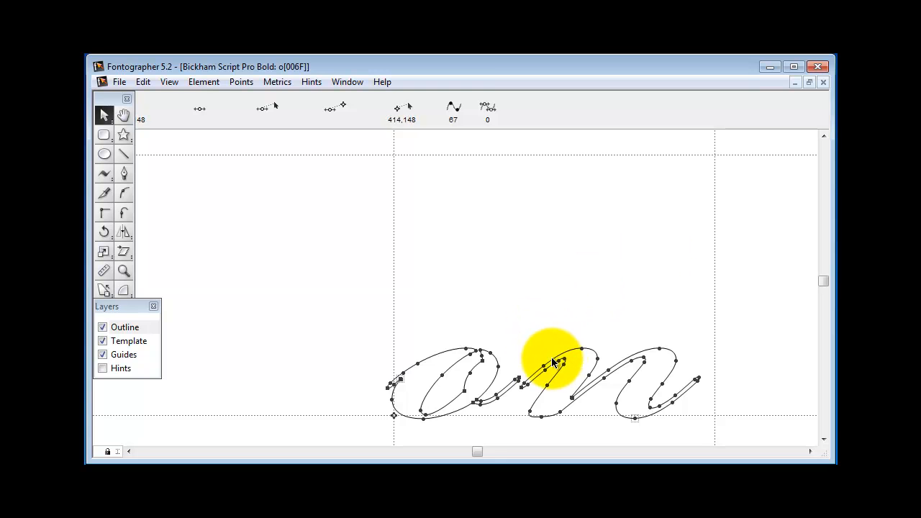
mouse_move(545, 372)
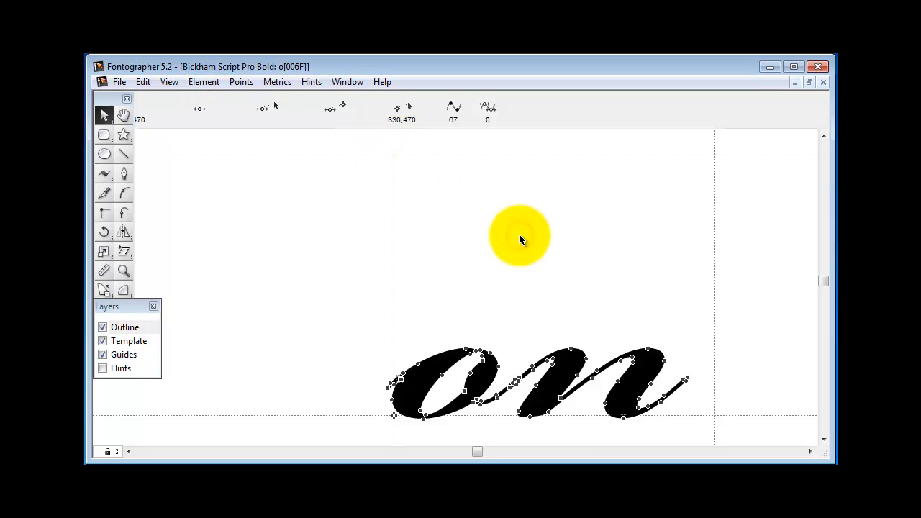
Drag the o's terminator point outward and turn off Preview to show bare outlines with points.
left_click(170, 81)
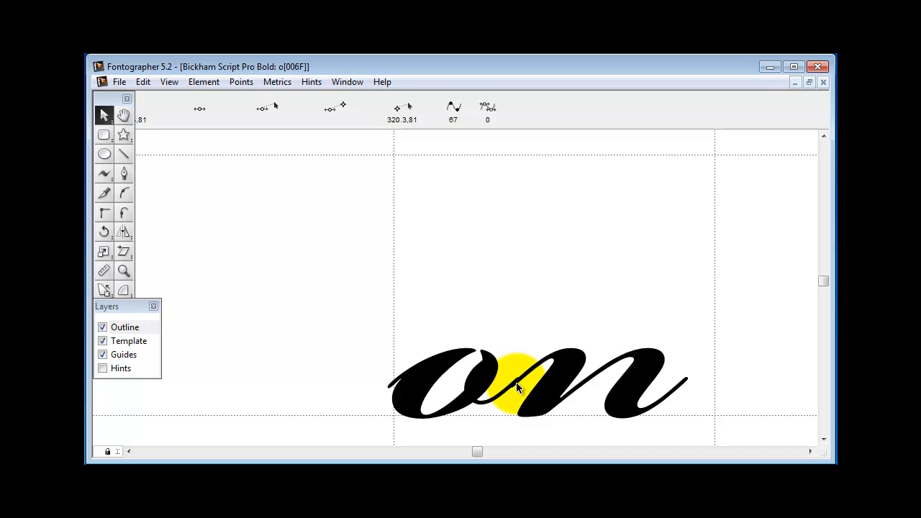
left_click_drag(518, 386, 564, 352)
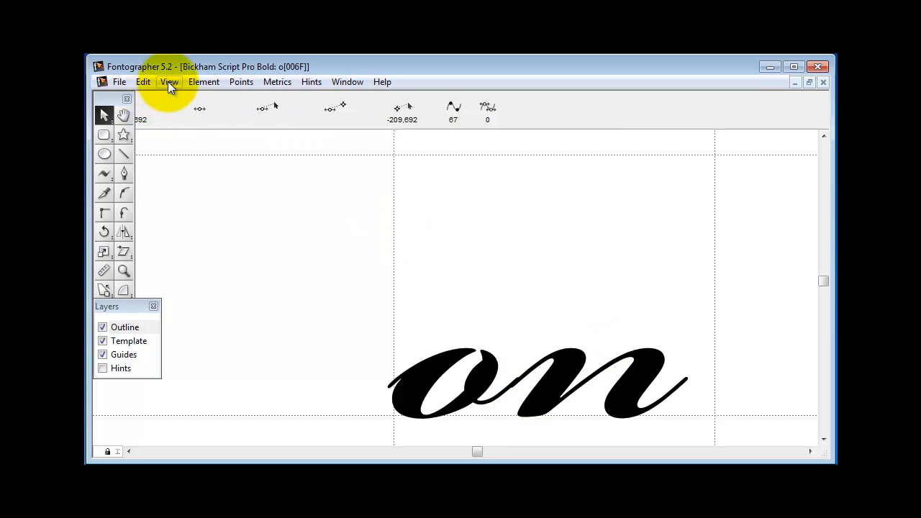
left_click(170, 81)
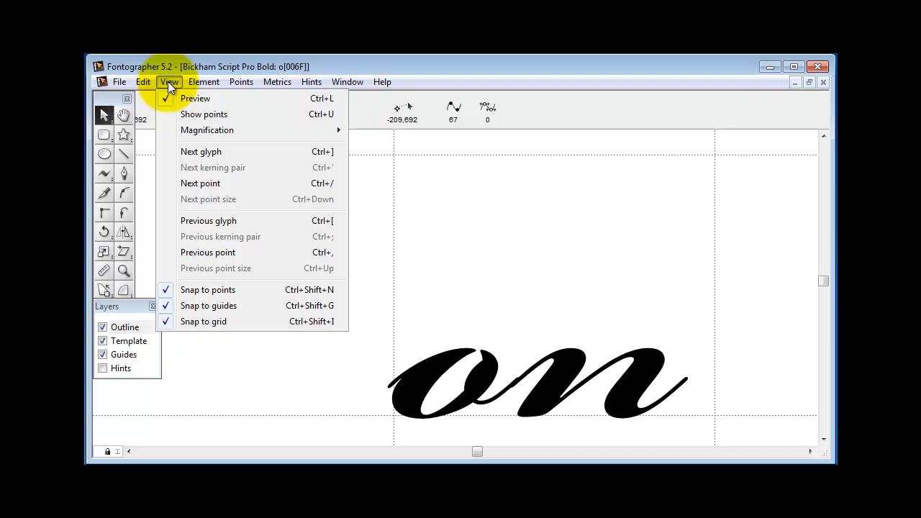
mouse_move(204, 114)
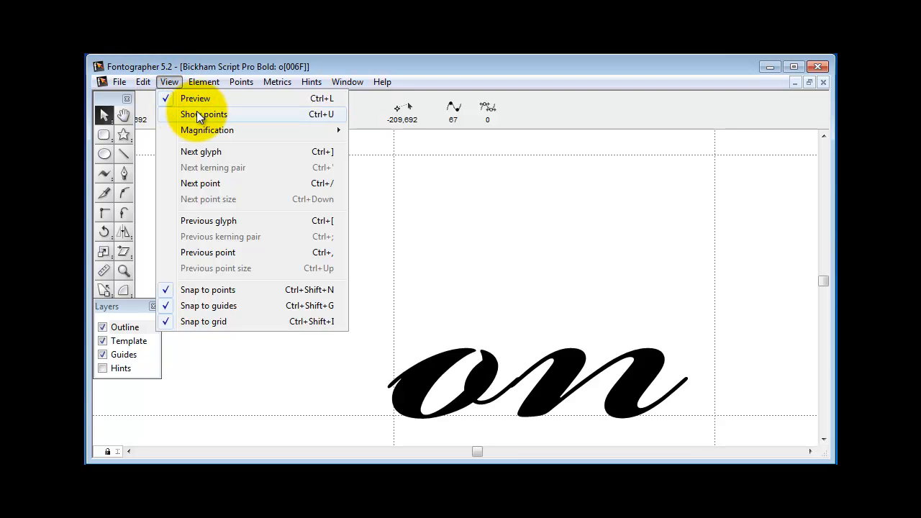
left_click(204, 114)
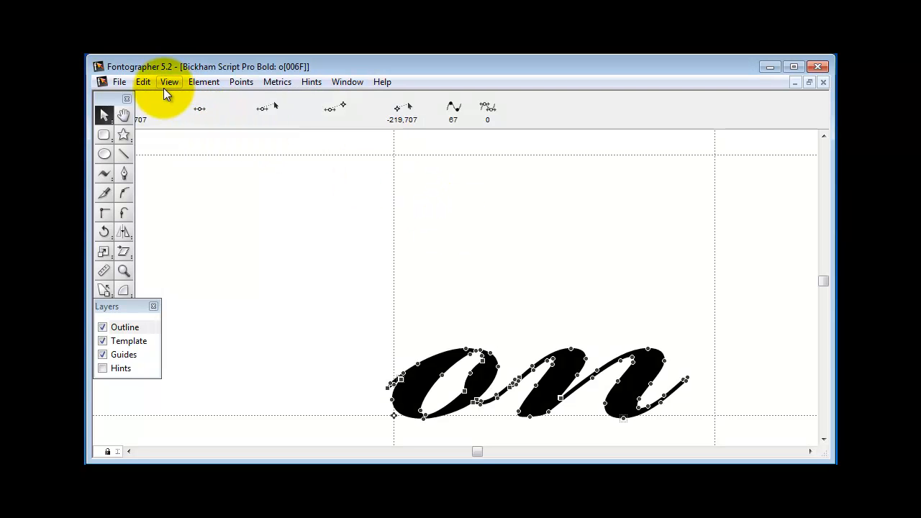
left_click(170, 81)
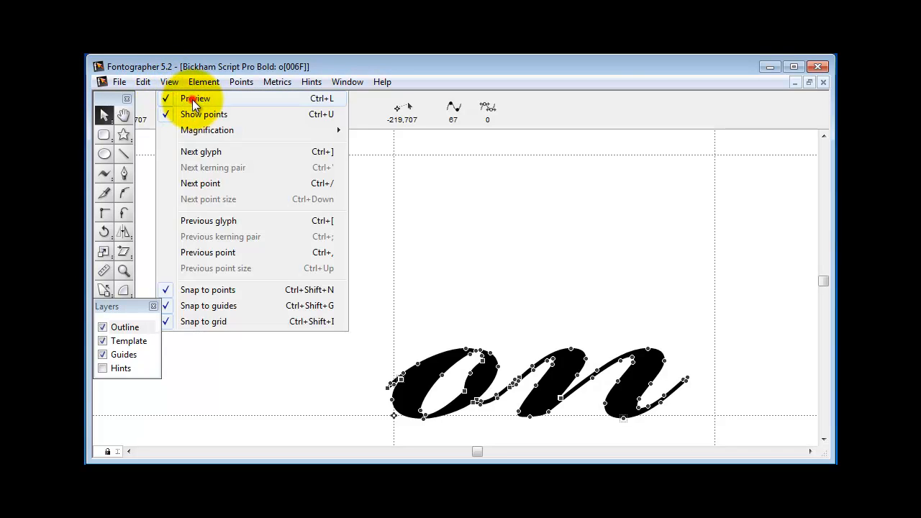
left_click(196, 98)
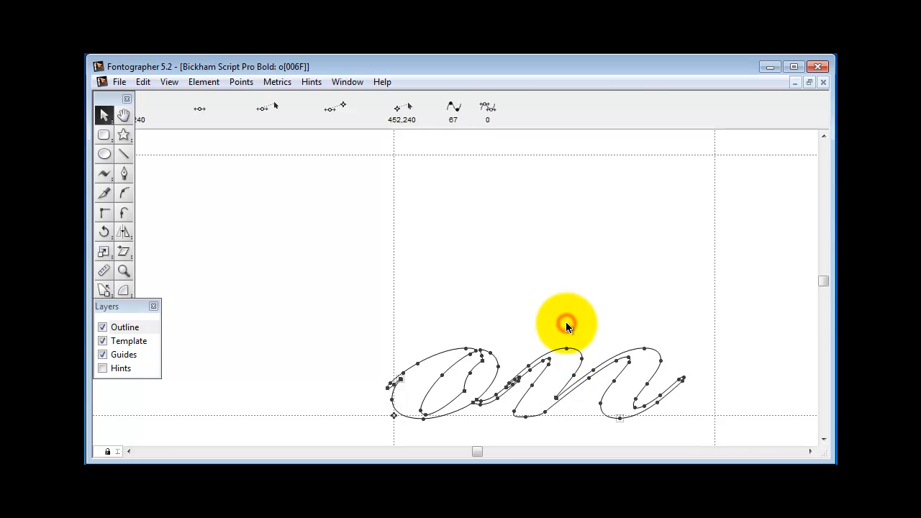
mouse_move(566, 354)
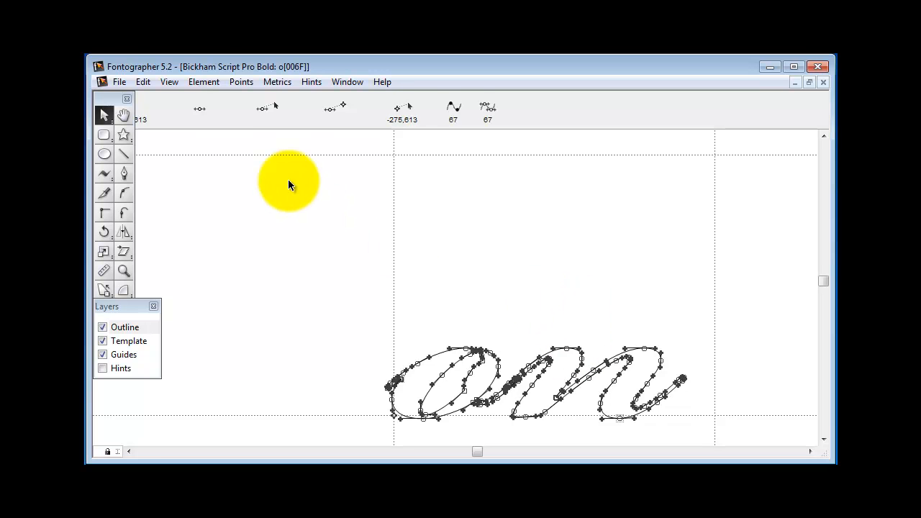
Apply Element > Remove overlap to merge the o's contours into one outline.
left_click(205, 80)
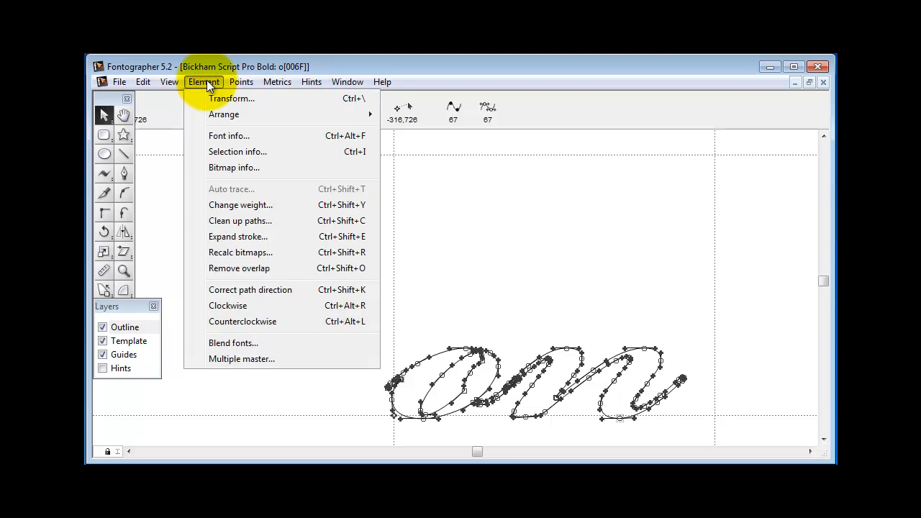
mouse_move(241, 252)
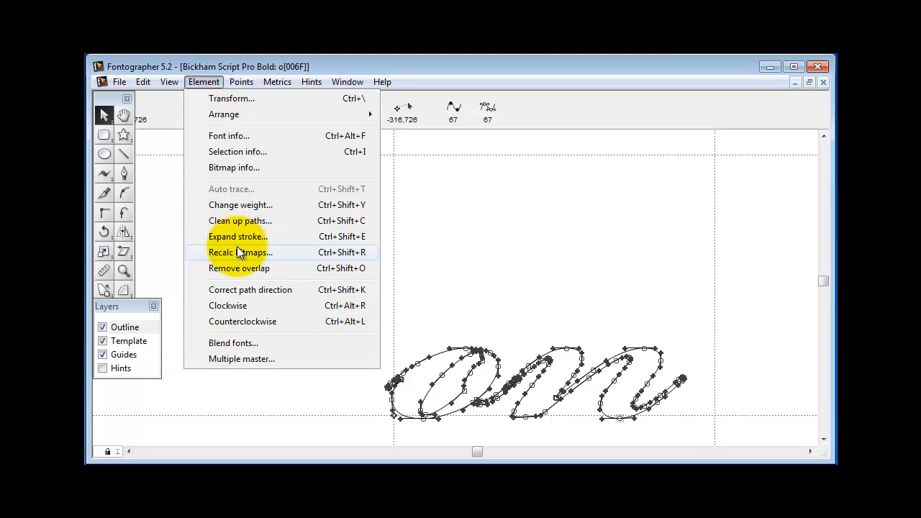
mouse_move(247, 272)
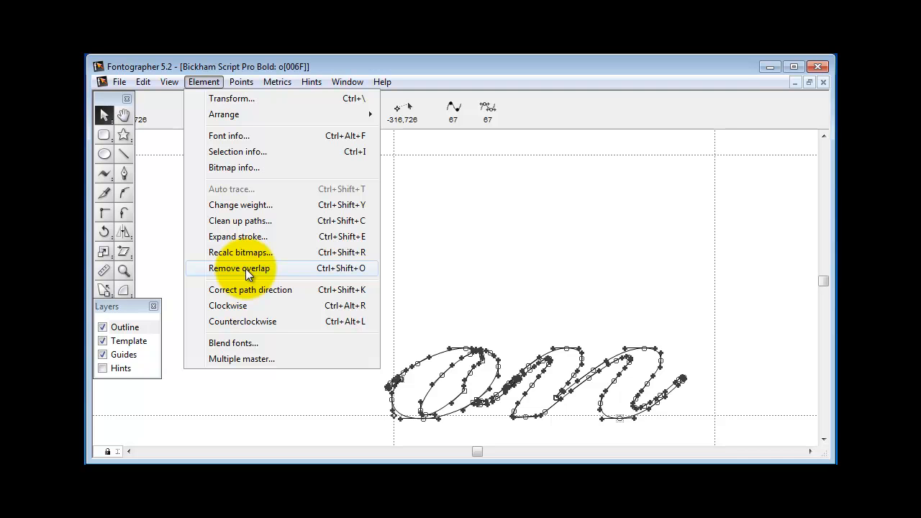
left_click(239, 268)
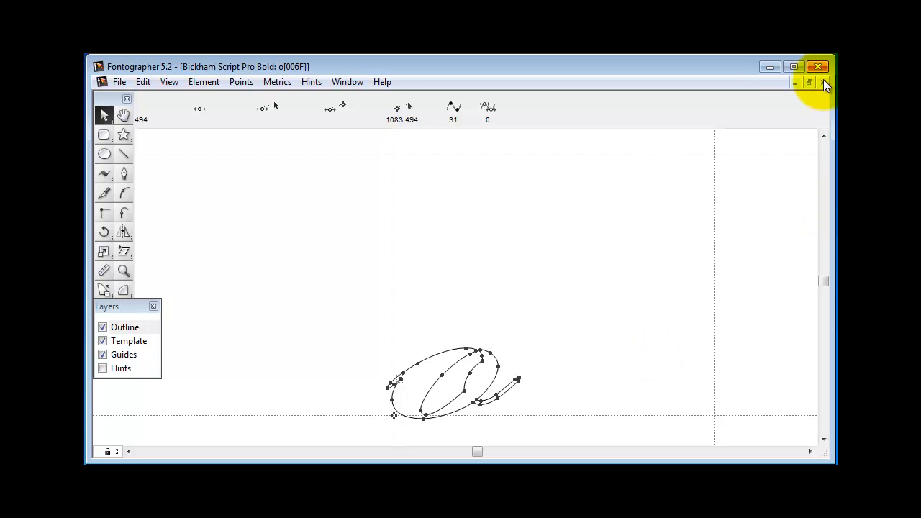
Close the o outline and enter 'Font' as the Metrics window sample text.
left_click(826, 82)
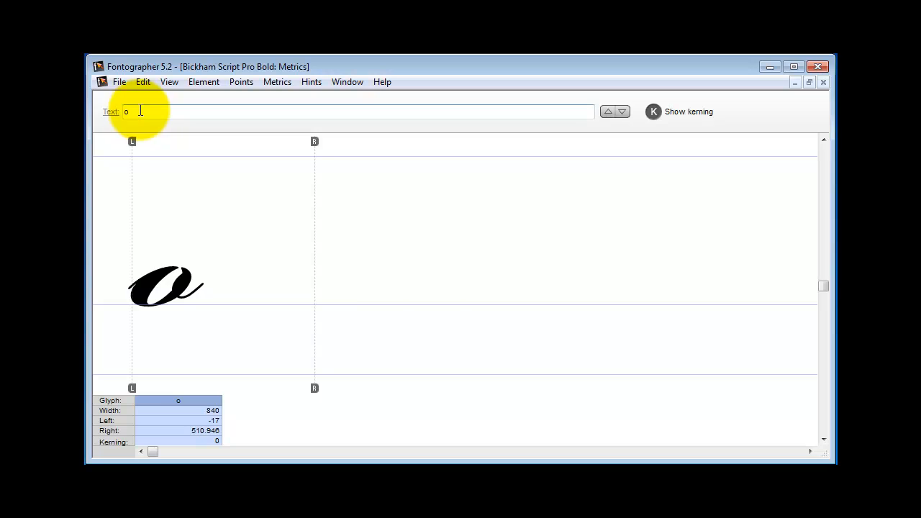
type("Font")
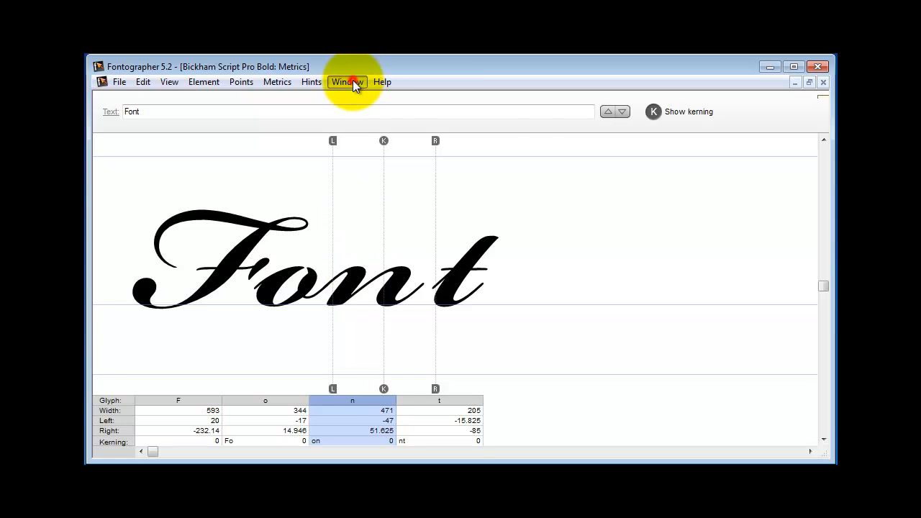
Browse the Metrics and Window menus to resize the Font metrics preview.
left_click(276, 81)
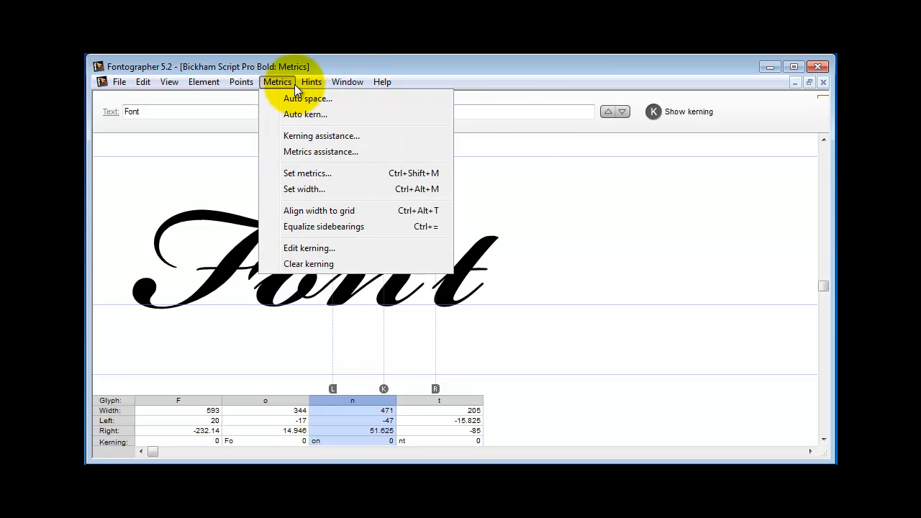
left_click(311, 81)
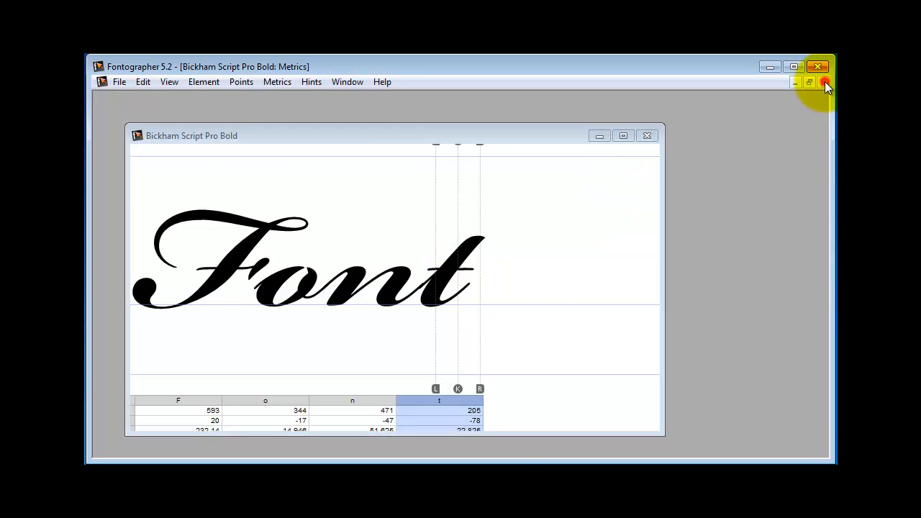
Close the Metrics window, reopen the o and drag its exit-stroke tip to reshape the terminator.
left_click(823, 82)
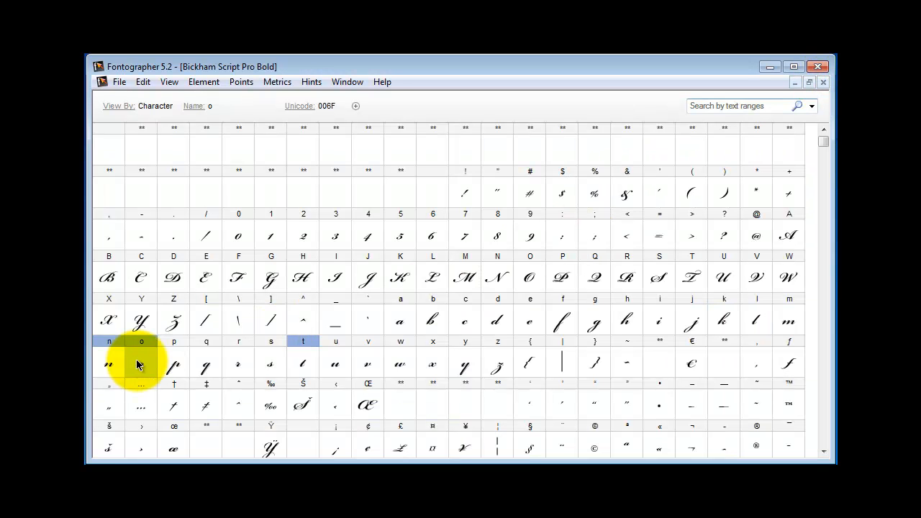
double_click(141, 363)
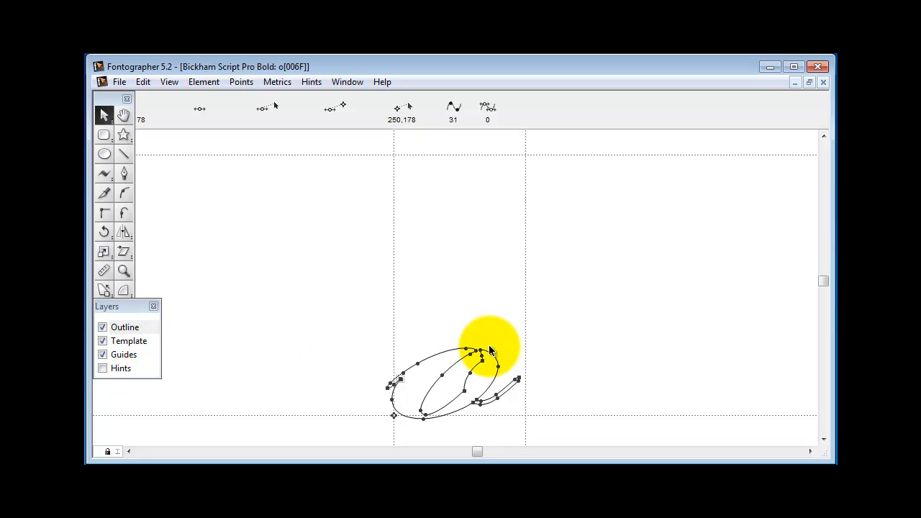
mouse_move(526, 331)
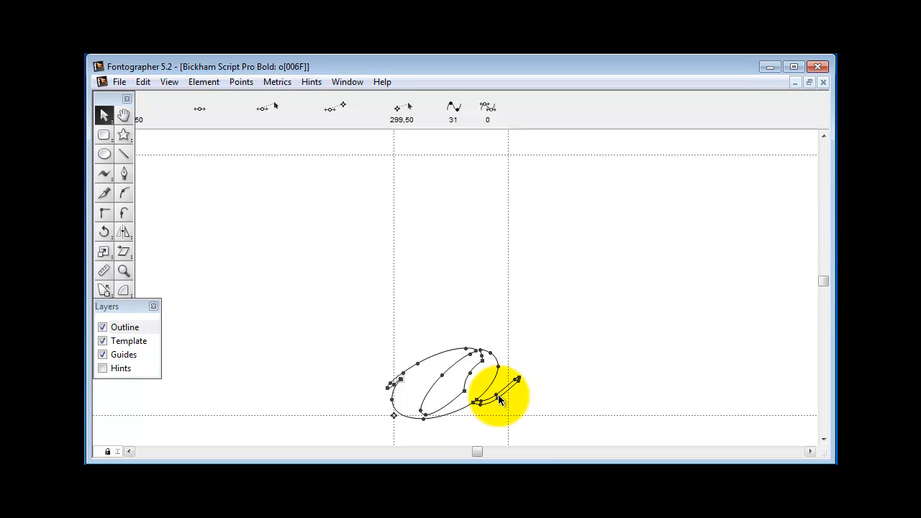
left_click_drag(501, 400, 544, 377)
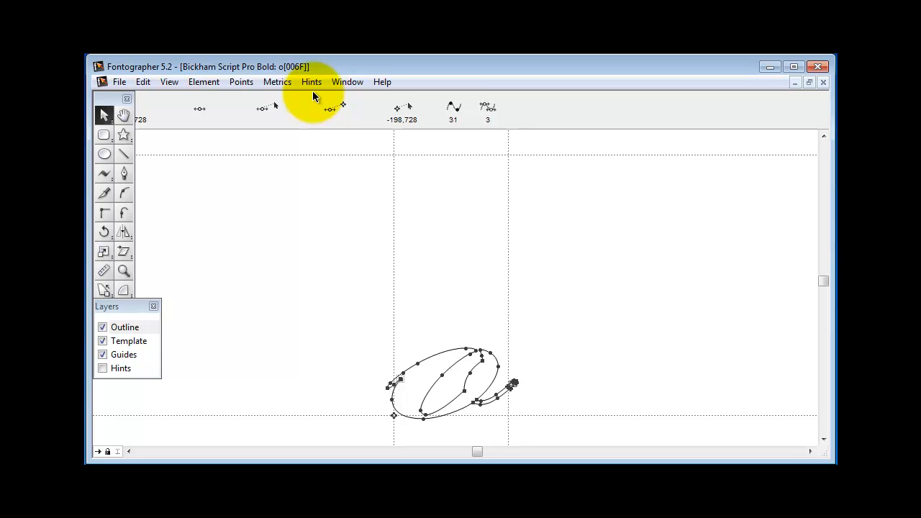
Open the Metrics preview and extend the sample text to 'on'.
left_click(311, 81)
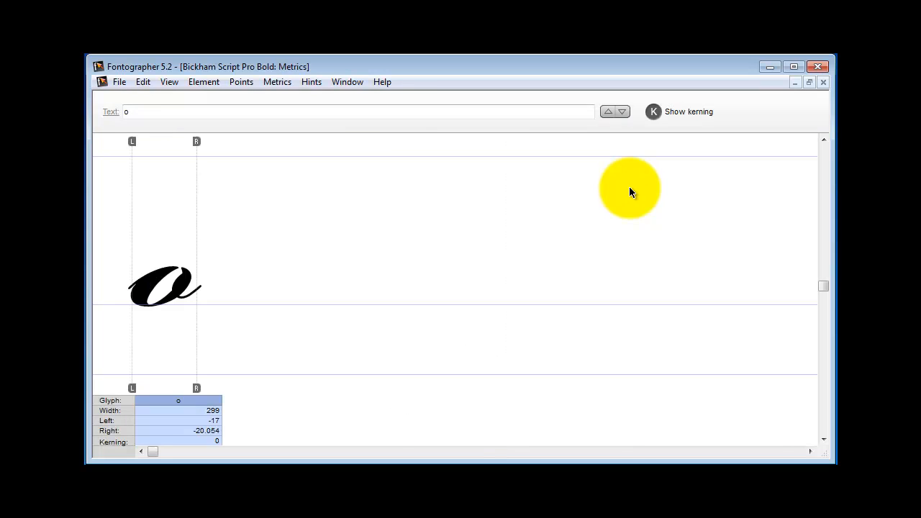
left_click(189, 112)
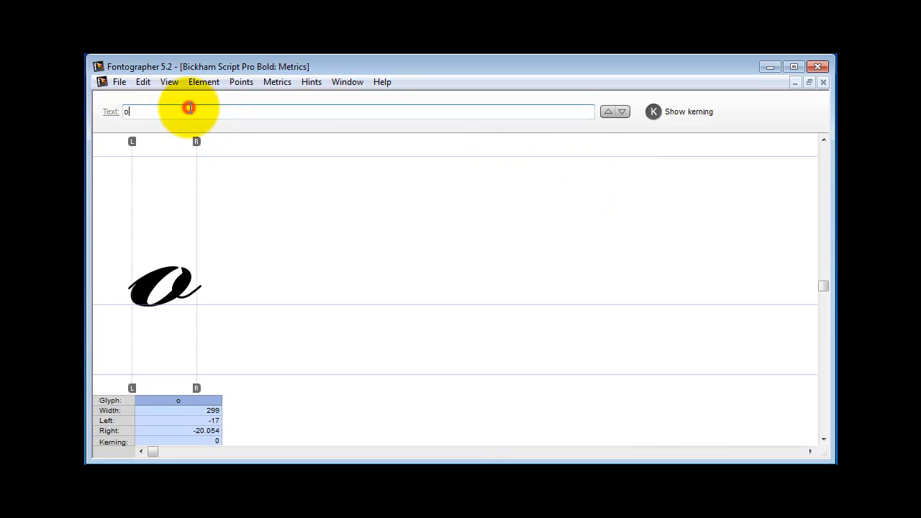
type("n")
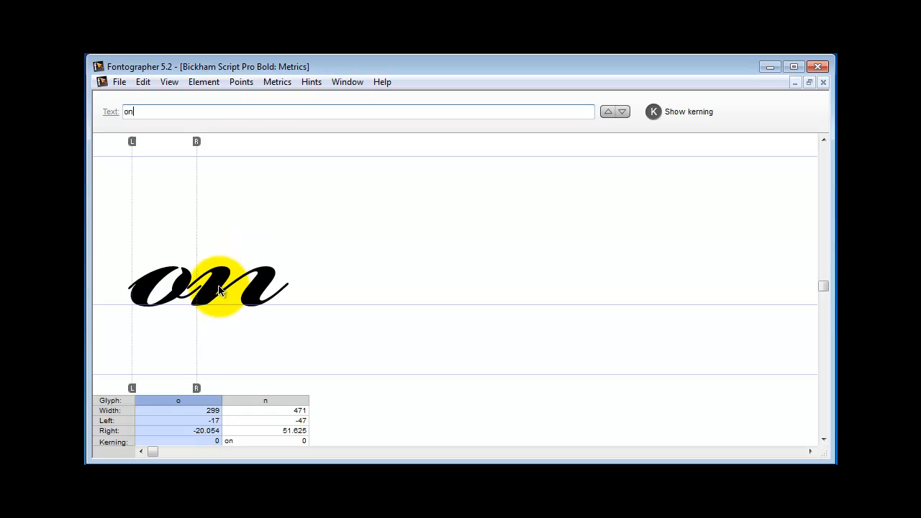